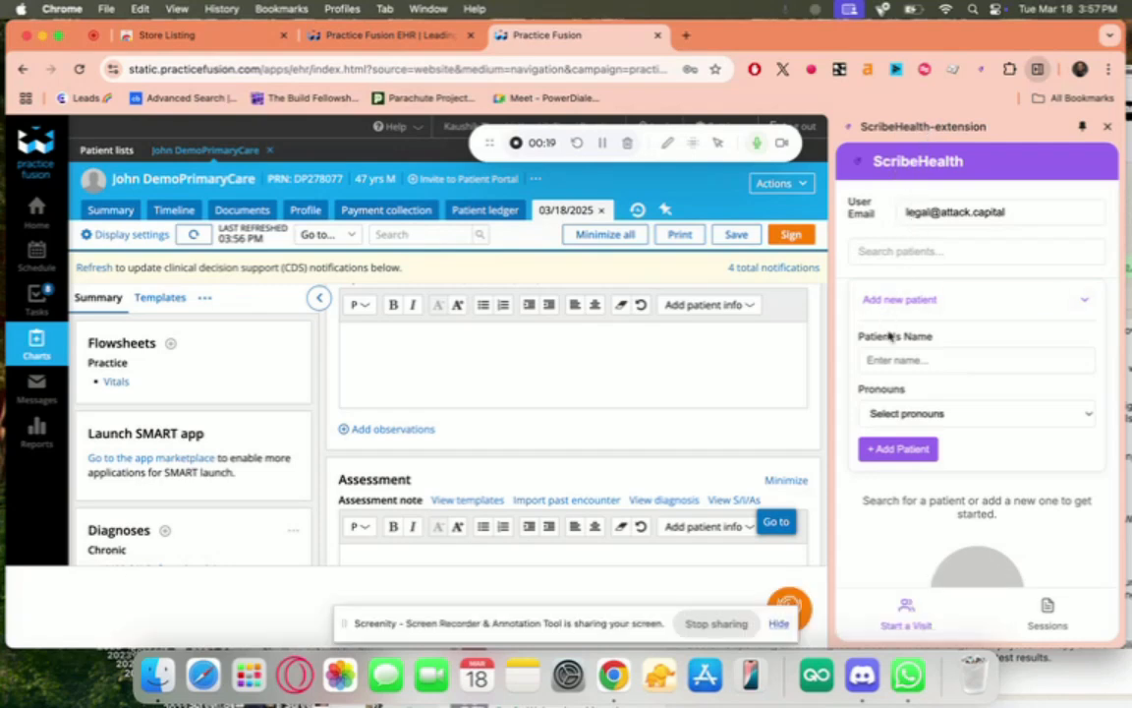
# Add patient John with He/Him pronouns.
pyautogui.write('John')
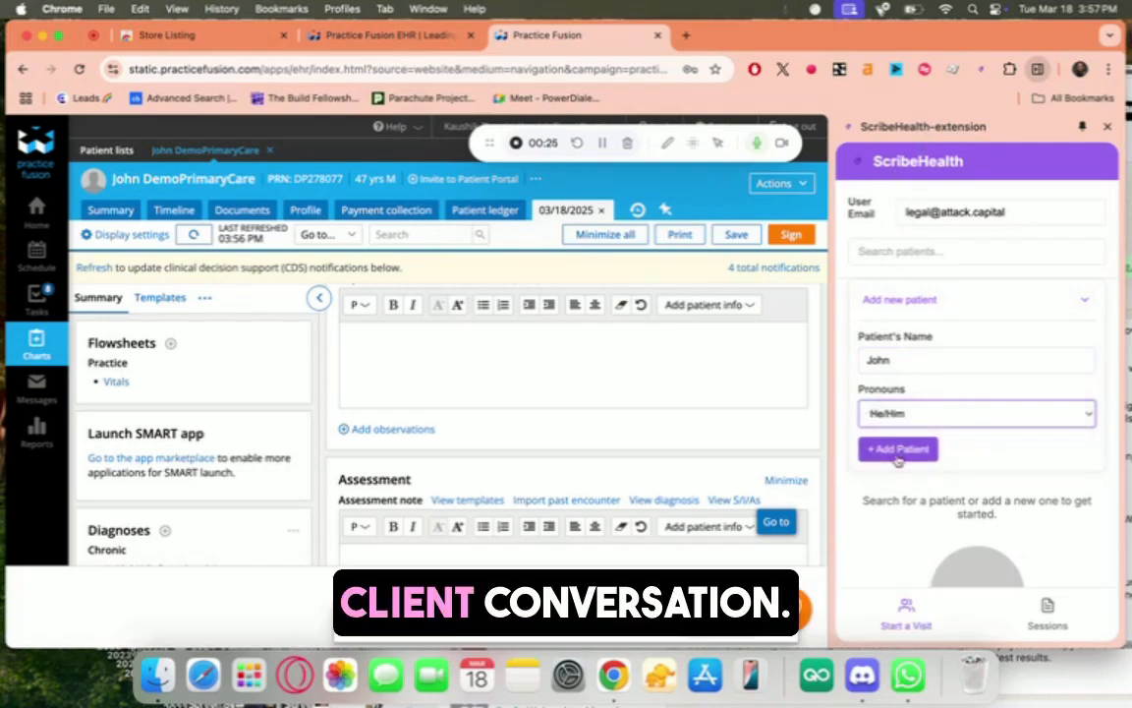
pyautogui.click(897, 448)
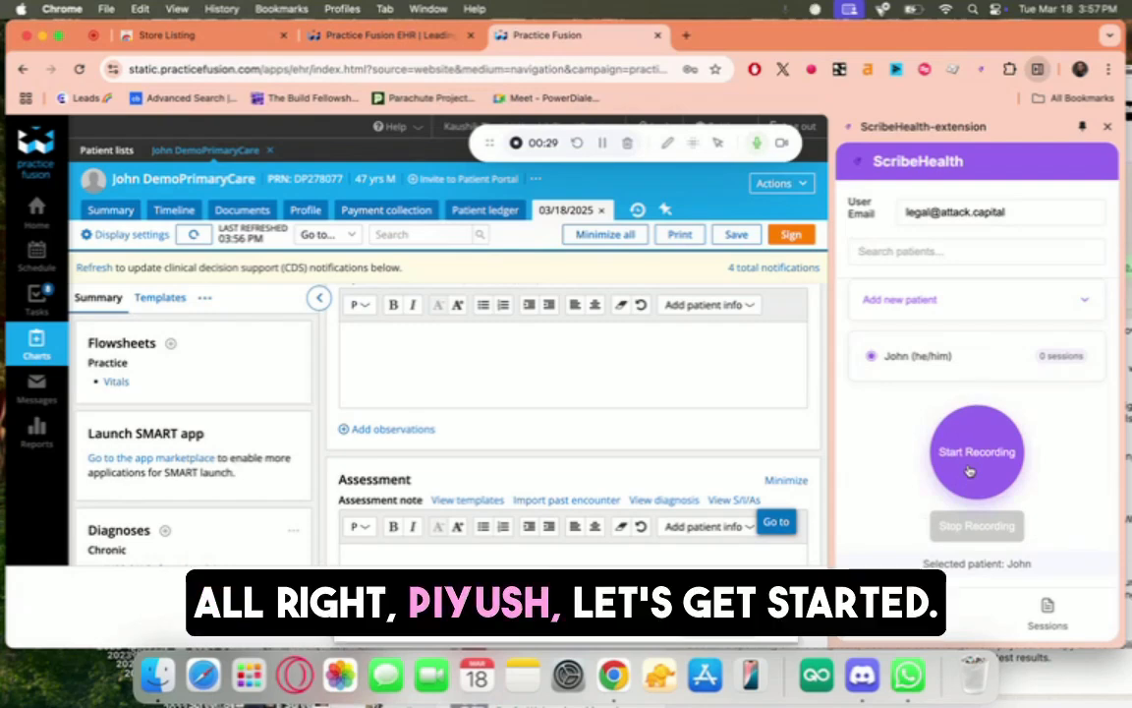
# Start recording the visit conversation for patient John.
pyautogui.click(976, 450)
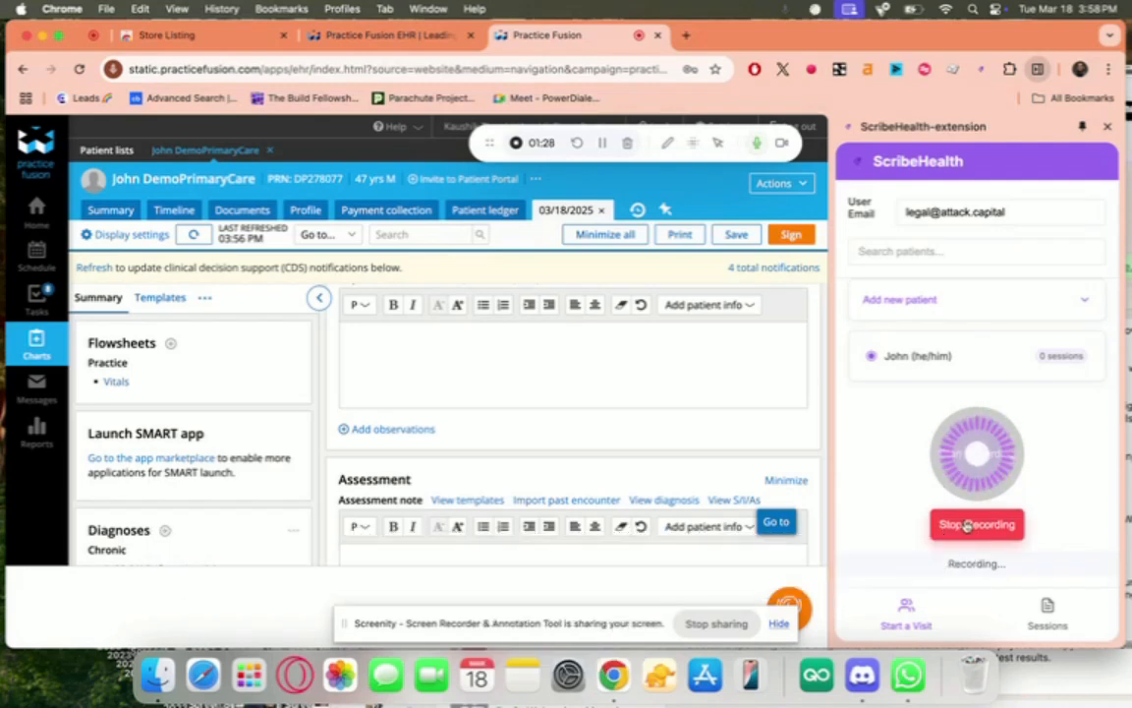
# Stop the recording so the Knee Injury Evaluation session is saved.
pyautogui.click(977, 523)
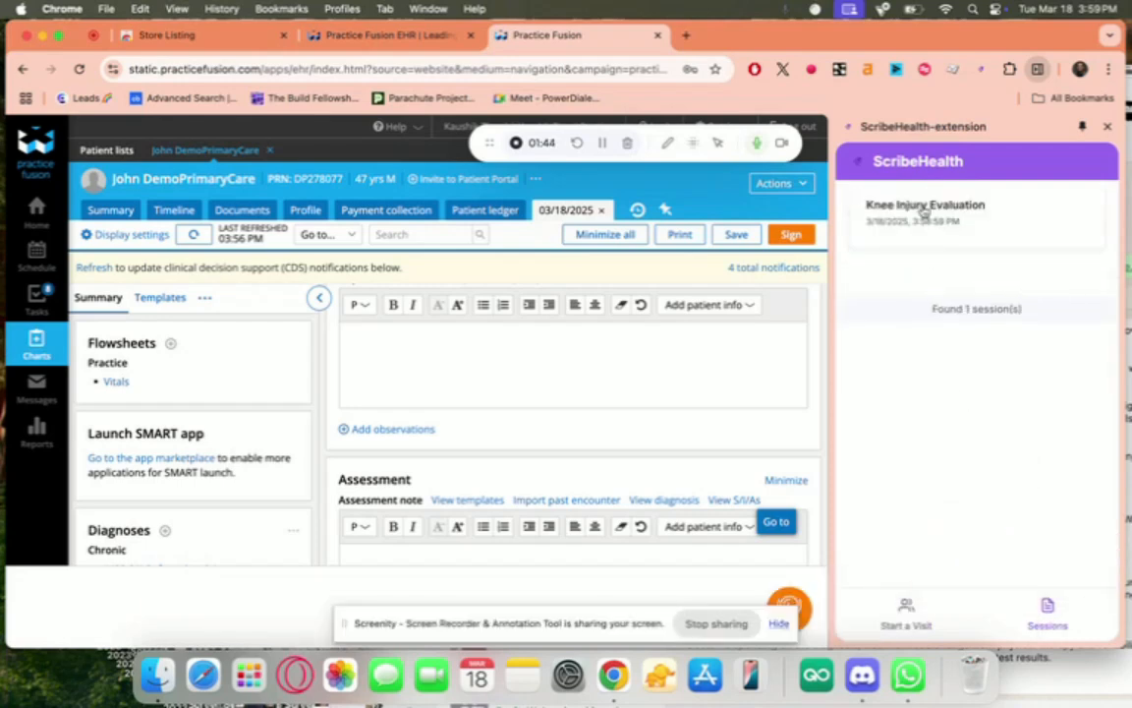
# Insert the Knee Injury Evaluation SOAP notes into the Practice Fusion chart fields.
pyautogui.click(925, 209)
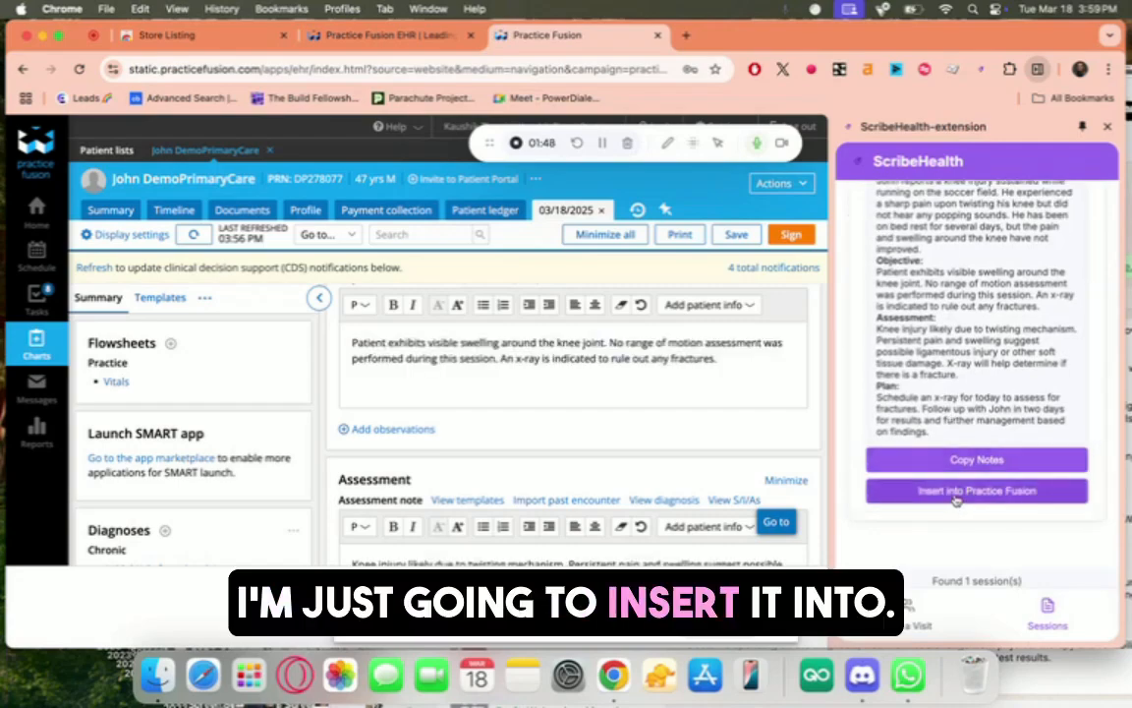
pyautogui.click(975, 492)
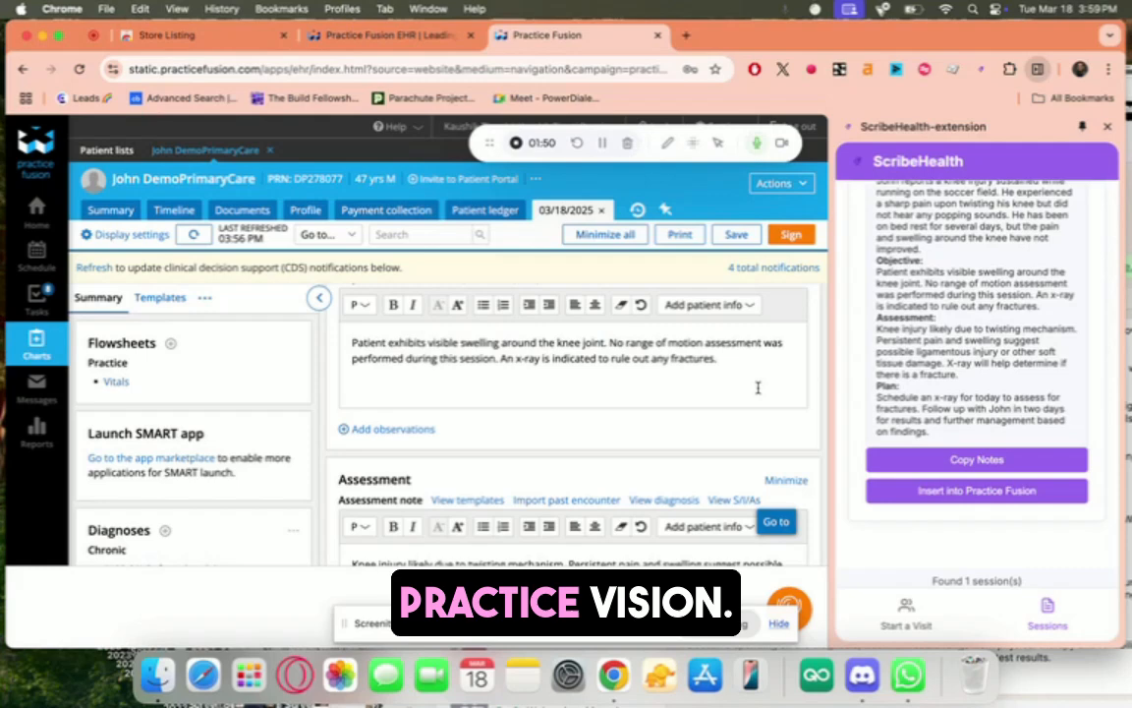